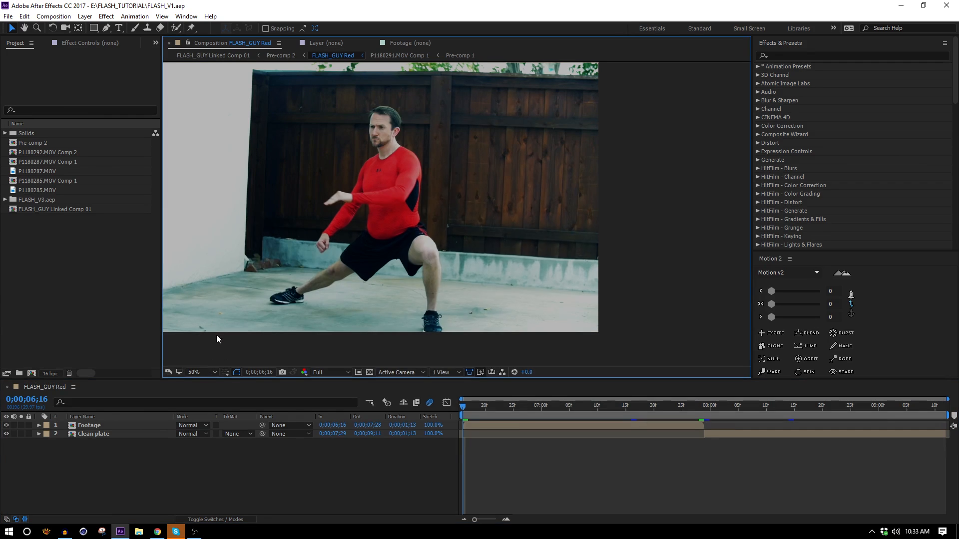
# Enlarge the Composition viewer and park the time indicator at 0;00;07;28 on the FLASH_GUY Red timeline
pyautogui.click(194, 371)
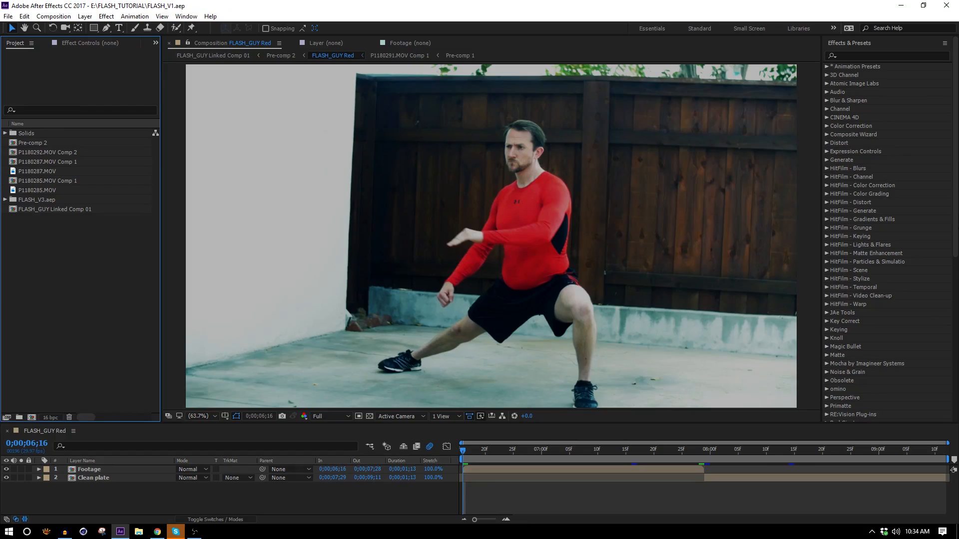
pyautogui.moveTo(492, 460)
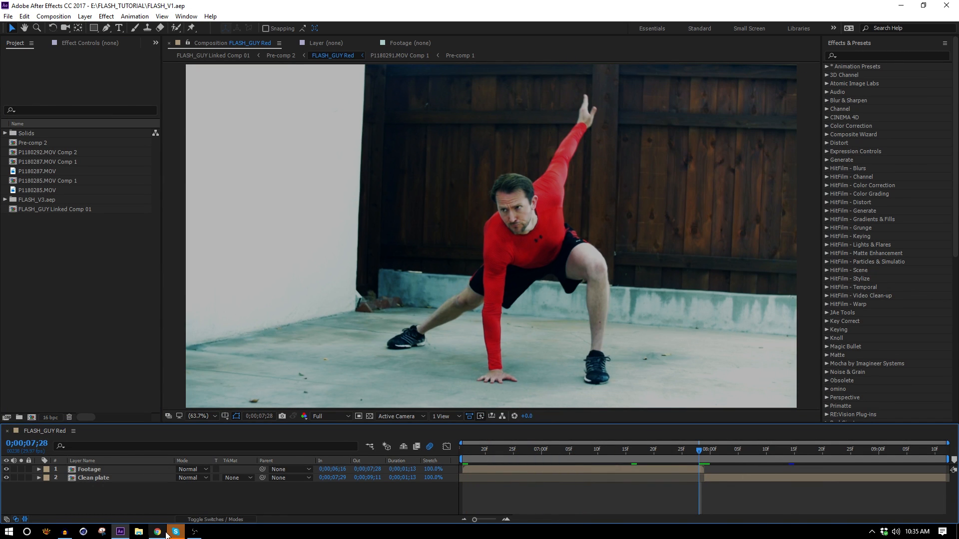
# Download the Static Far lightning clip from FootageCrate Magic/Powers and drop it onto the comp as the top layer
pyautogui.click(157, 530)
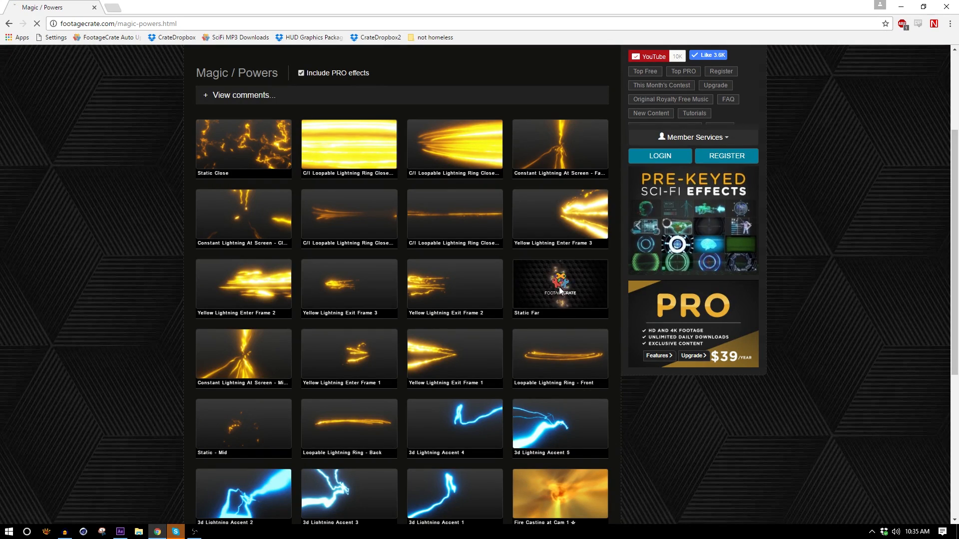
pyautogui.click(558, 287)
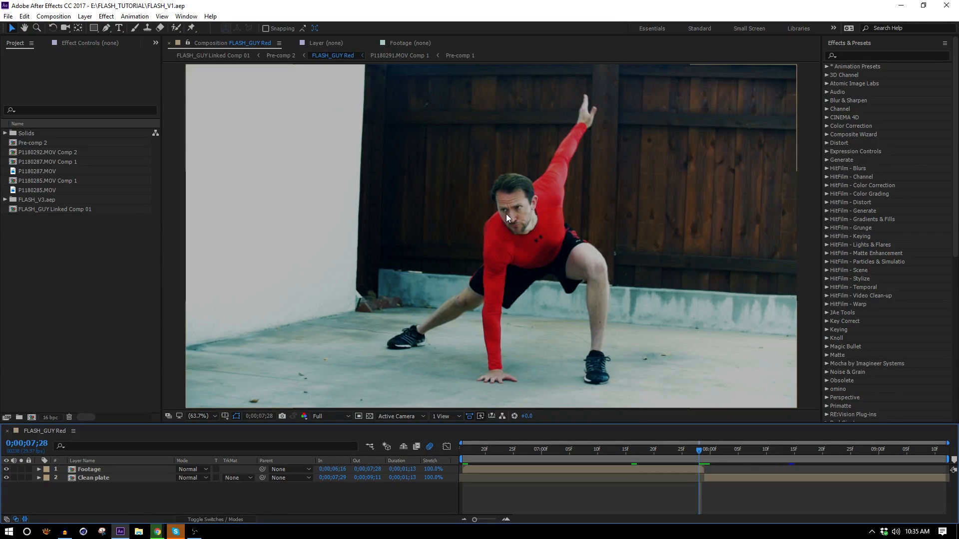
pyautogui.click(121, 532)
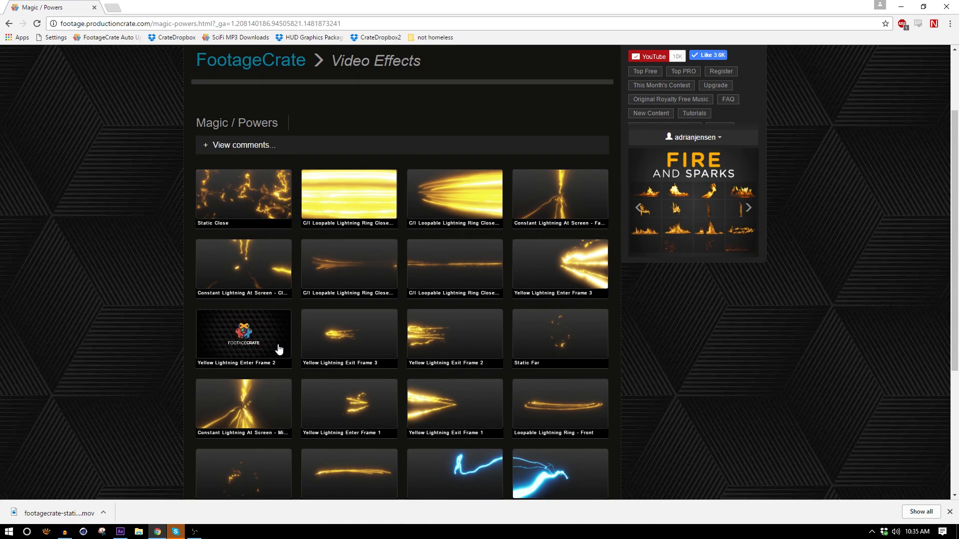
pyautogui.click(453, 408)
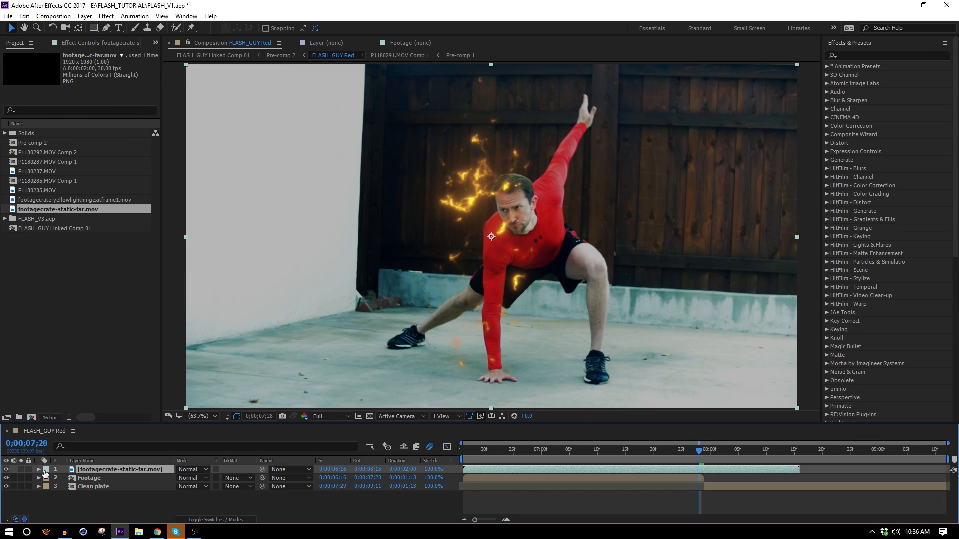
# Trim the footagecrate-static-far layer to 7;16–7;29 and select the actor Footage layer
pyautogui.click(558, 447)
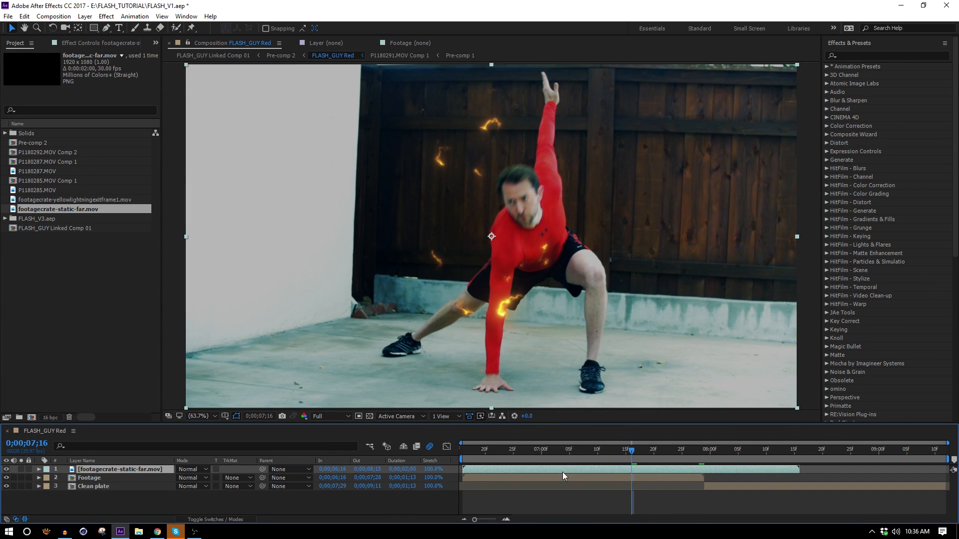
pyautogui.click(686, 450)
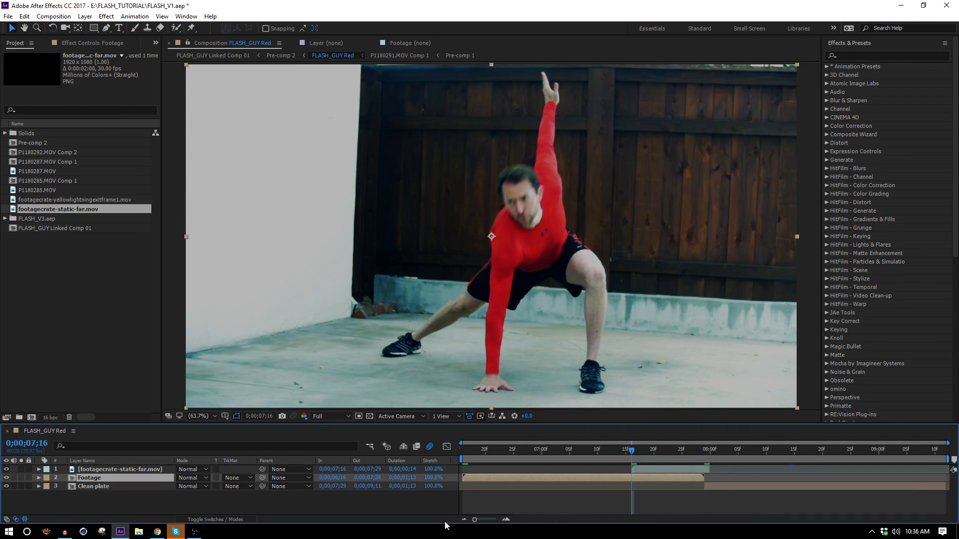
pyautogui.click(186, 16)
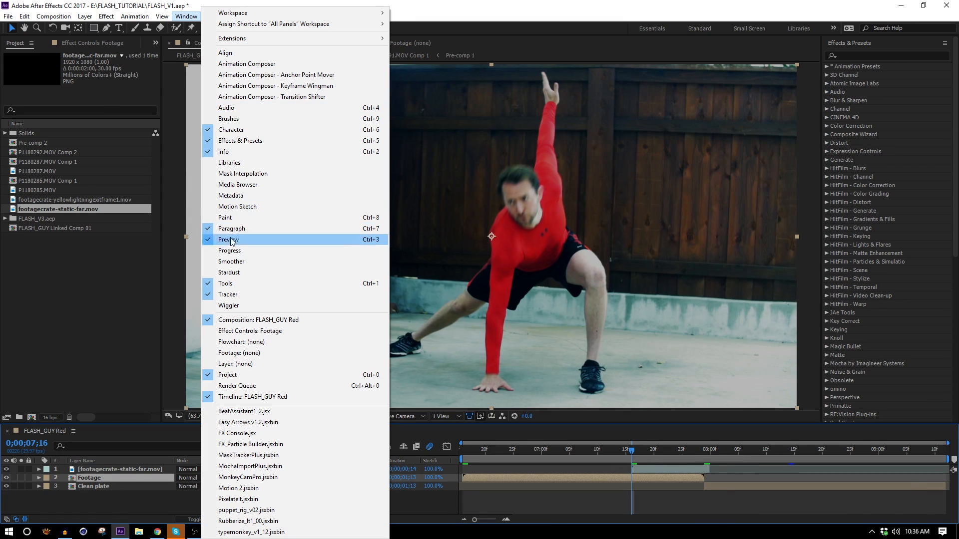
# Track Motion on the Footage layer with Track Point 1 on the floor, analyzed forward, then add Null 3
pyautogui.click(228, 293)
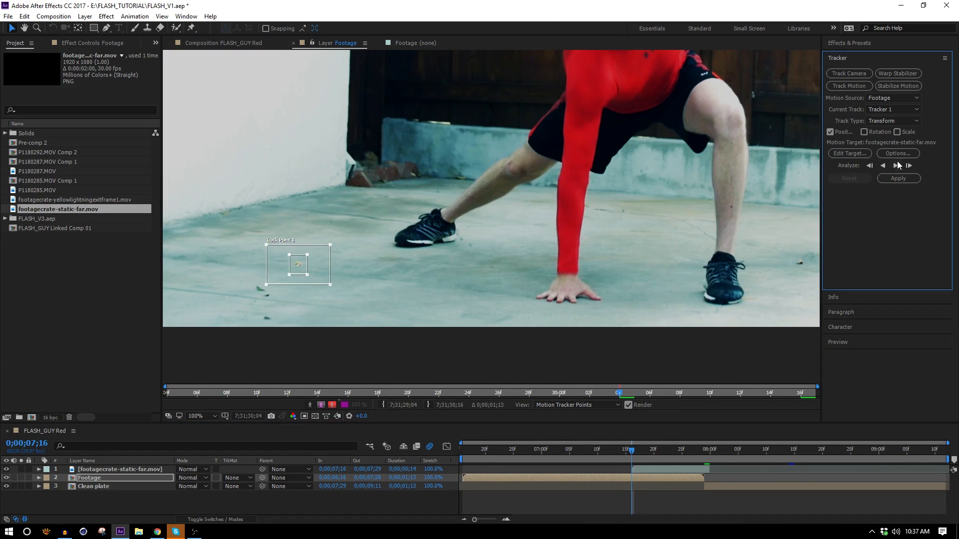
pyautogui.click(894, 166)
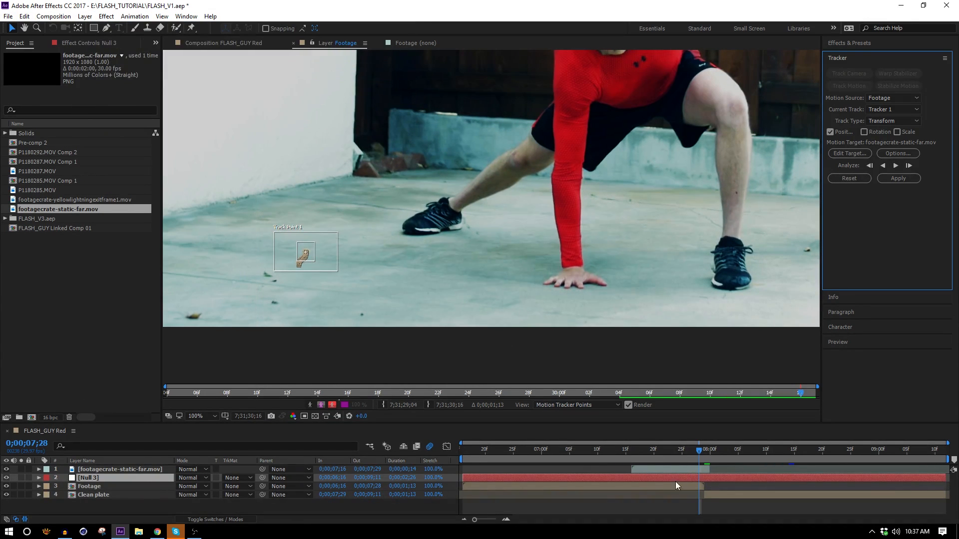
# Set Null 3 as the tracker's Edit Target and apply the floor track in X and Y
pyautogui.click(849, 153)
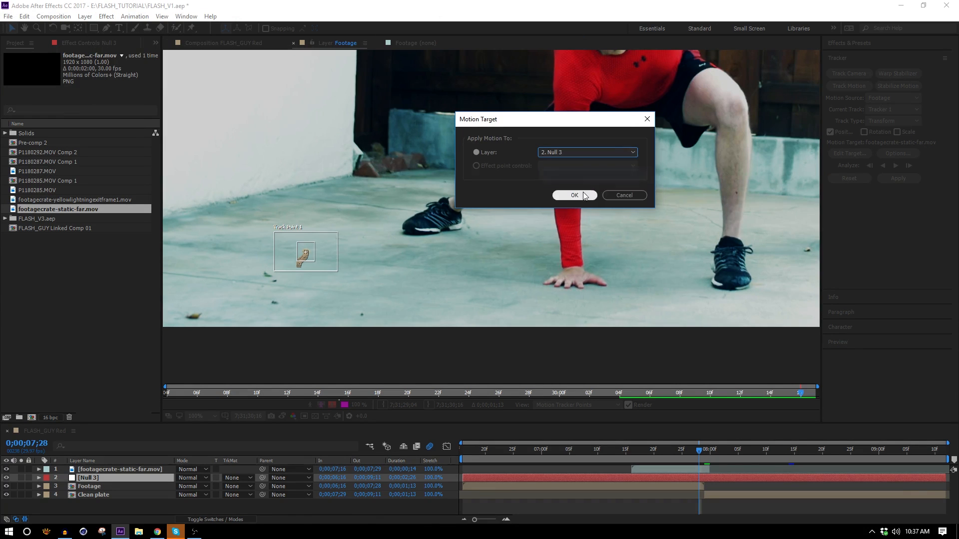
pyautogui.click(573, 195)
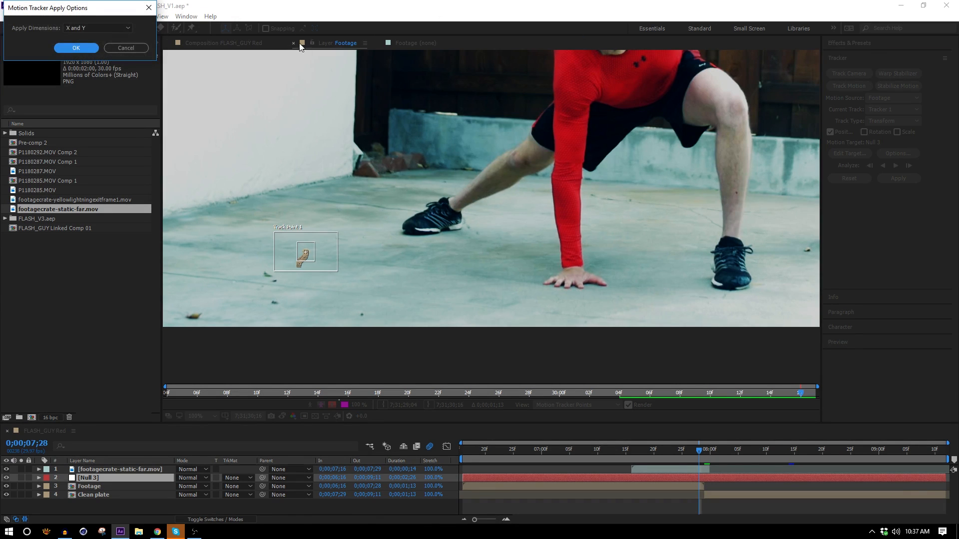
pyautogui.click(76, 48)
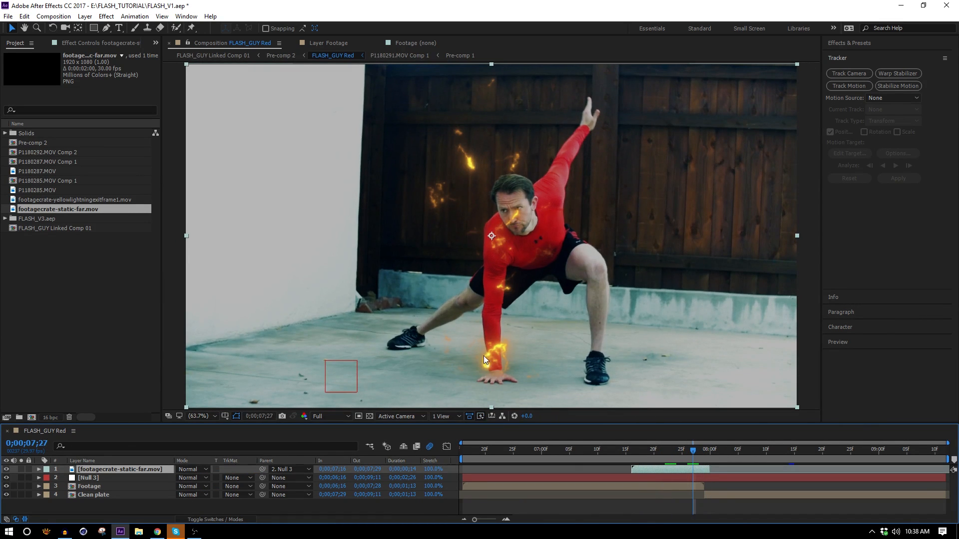
pyautogui.moveTo(527, 156)
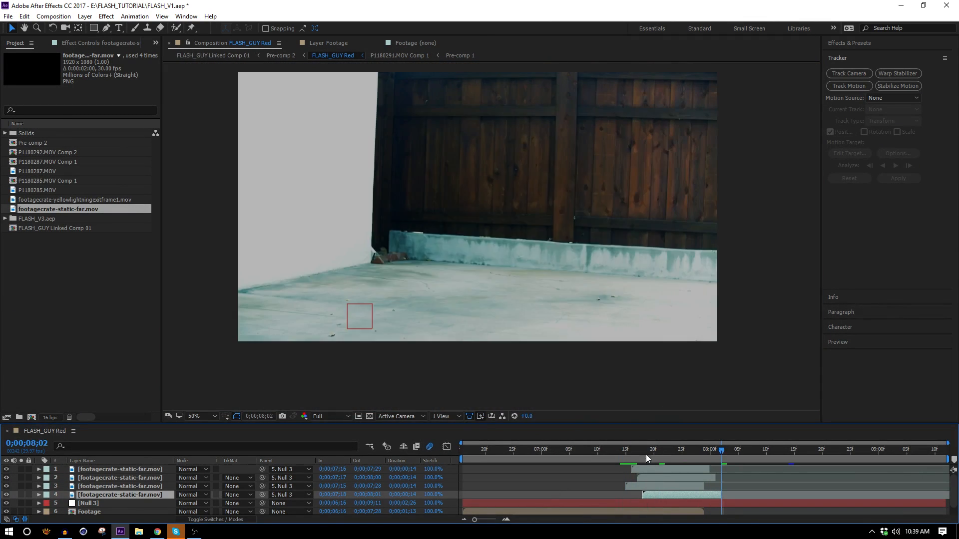
# Parent static-far to Null 3 and duplicate it three times, offsetting each copy in time
pyautogui.click(637, 449)
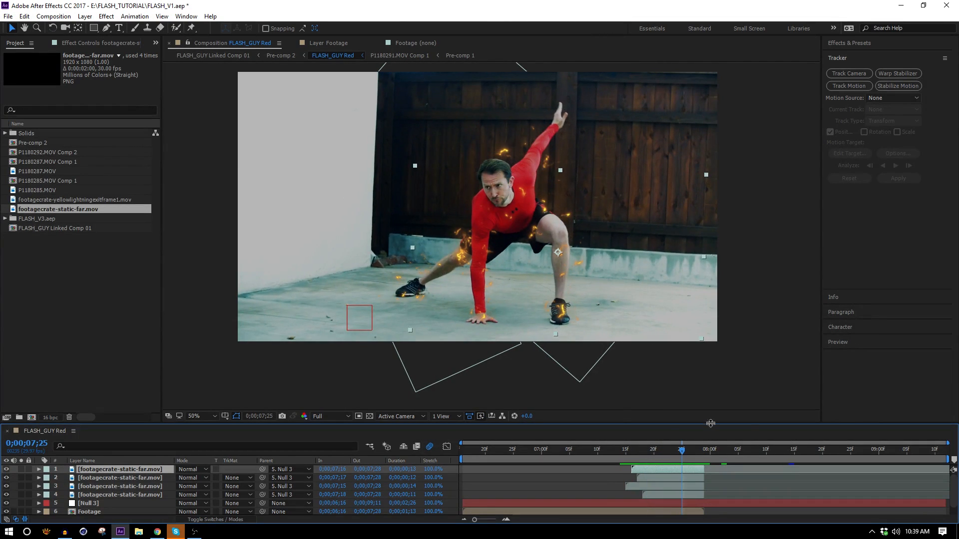
# Hold the Footage 2 layer on the current frame with Time > Freeze Frame
pyautogui.click(703, 451)
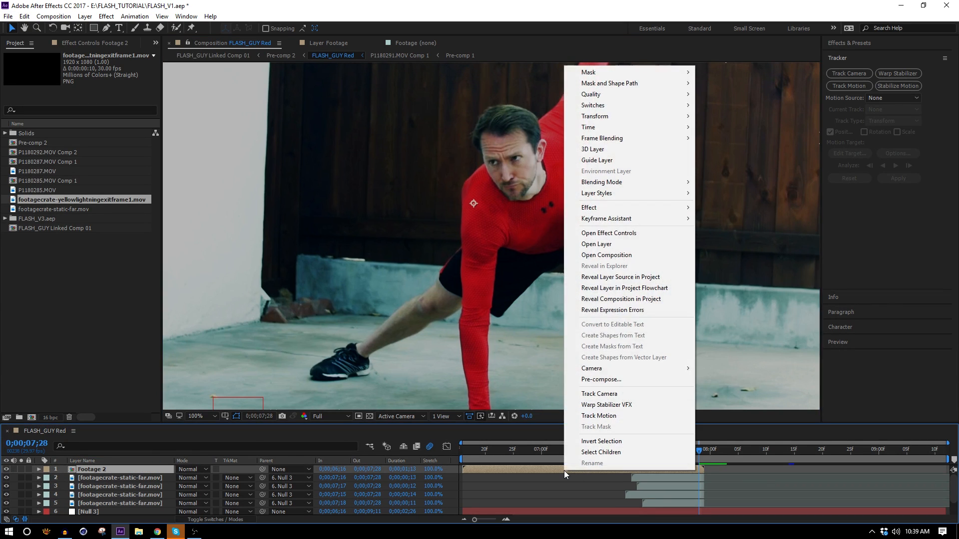
pyautogui.moveTo(593, 127)
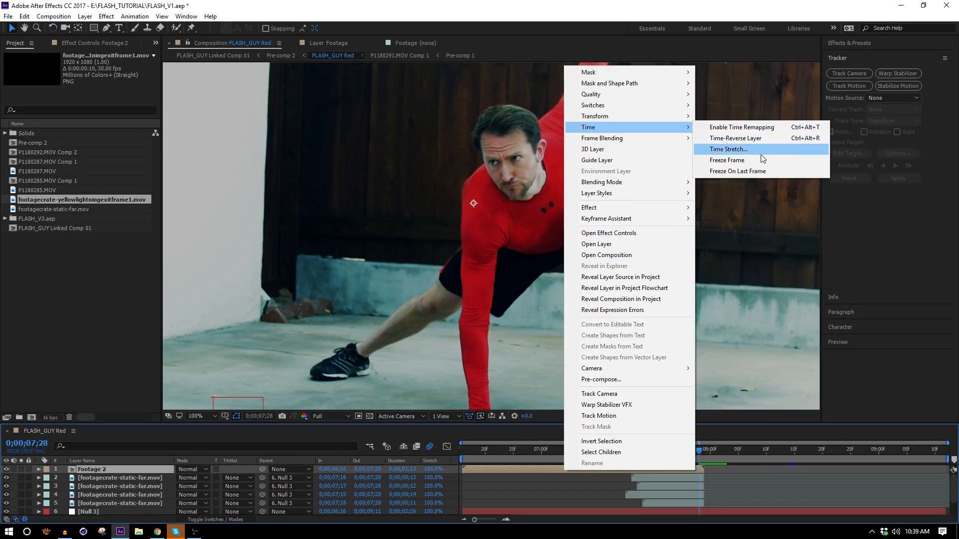
pyautogui.click(740, 127)
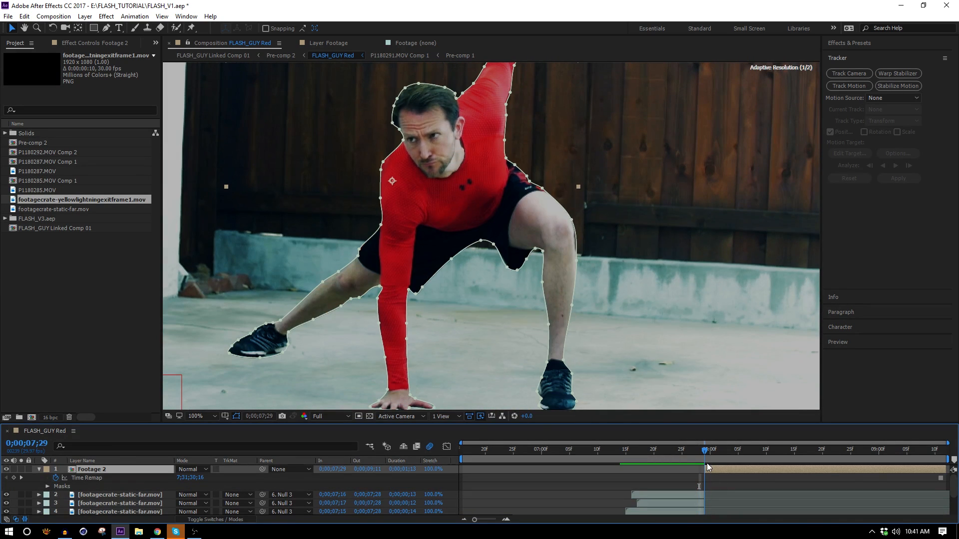
# Draw a closed Pen mask around the actor's outline on the frozen Footage 2 layer
pyautogui.click(194, 416)
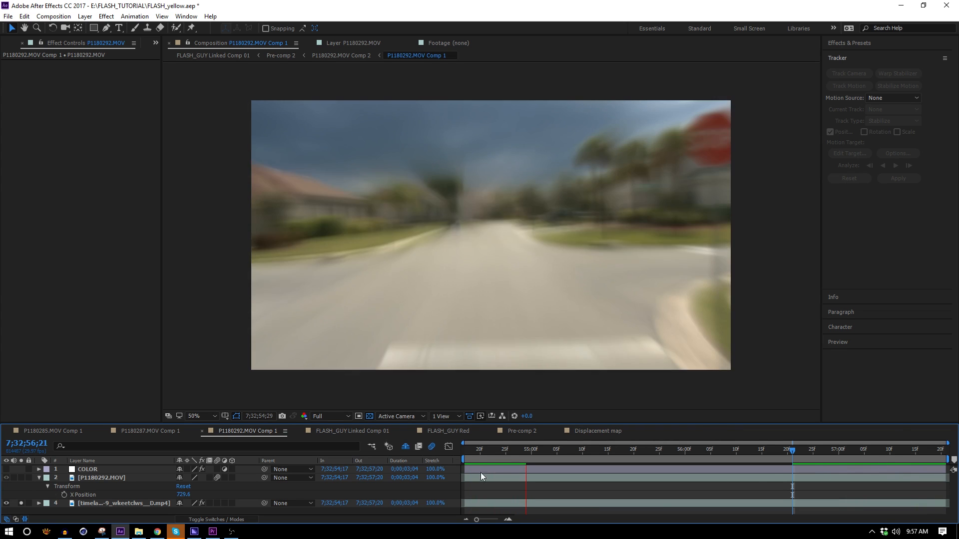
# In FLASH_yellow.aep's P1180292.MOV Comp 1, select the runner footage layer
pyautogui.click(465, 449)
pyautogui.write('keyl')
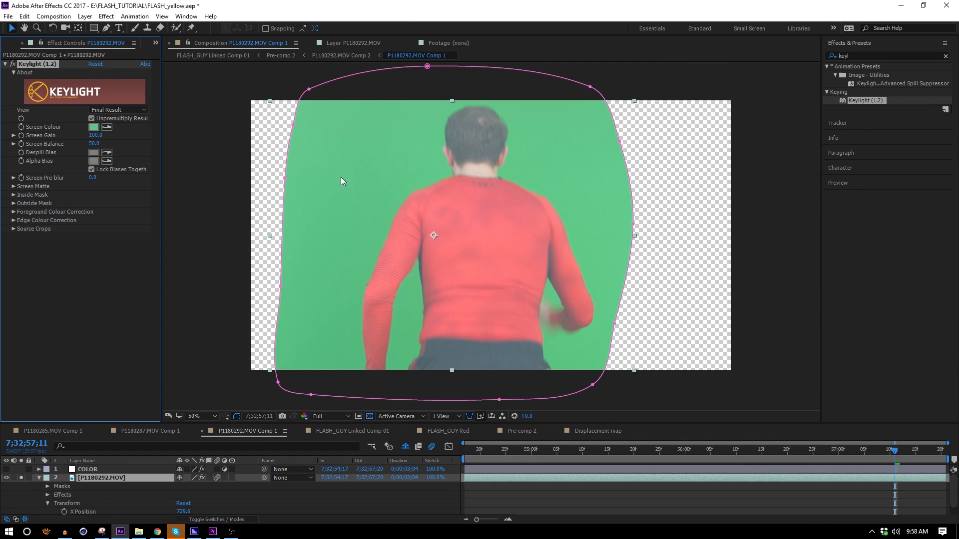
# Key the runner with Keylight 1.2 (eyedropped Screen Colour, Screen Matte) and darken him by pulling the Curves curve down
pyautogui.click(116, 110)
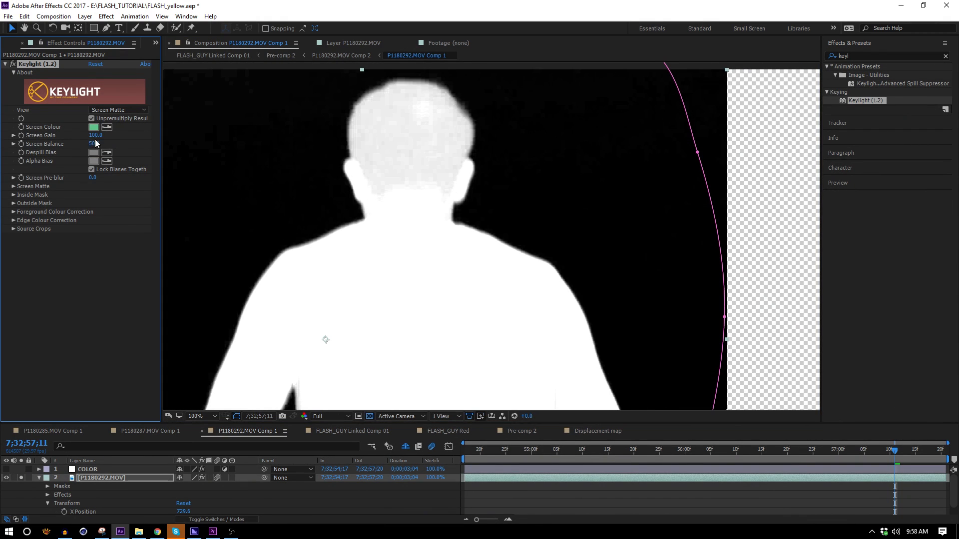
pyautogui.click(95, 144)
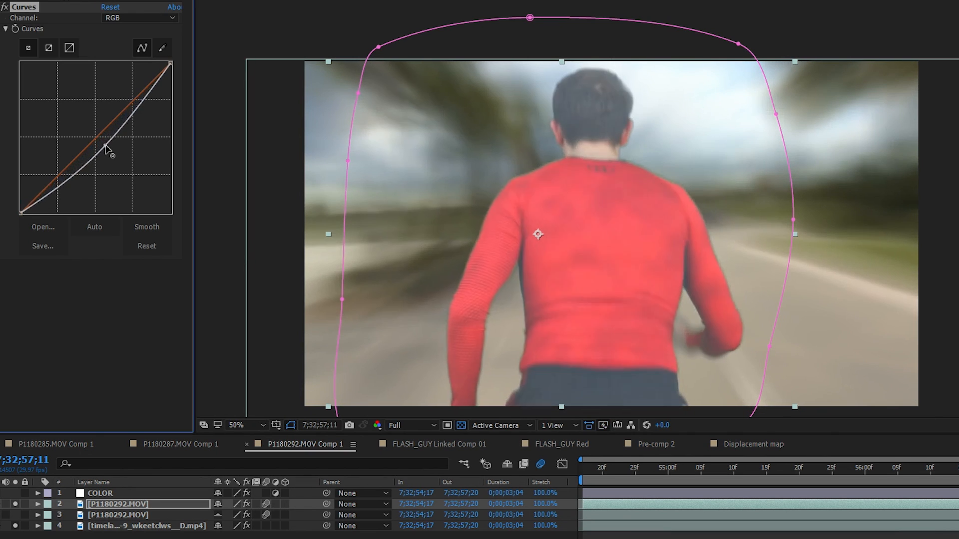
pyautogui.moveTo(107, 153); pyautogui.dragTo(107, 147)
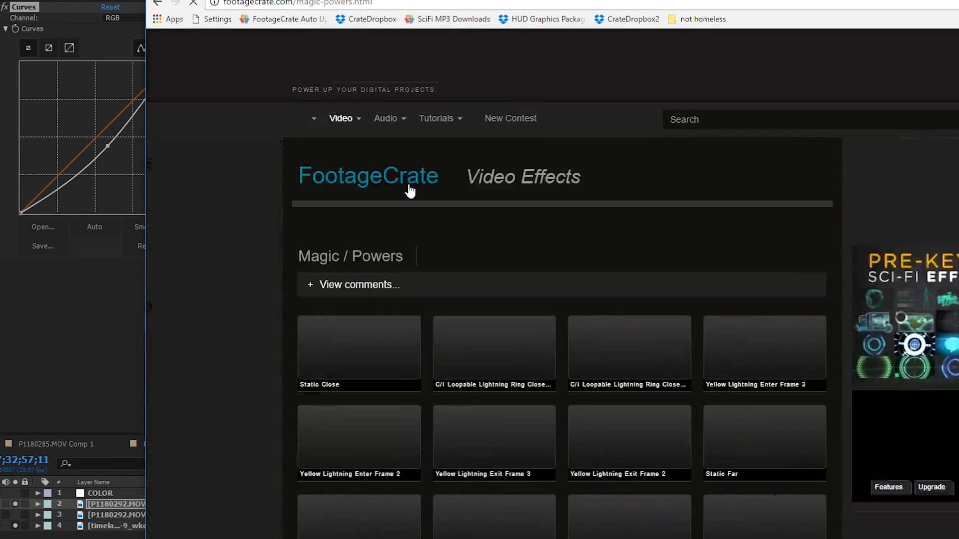
# Preview the Constant Lightning At Screen Far and Close clips, closing each popup afterward
pyautogui.scroll(-3)
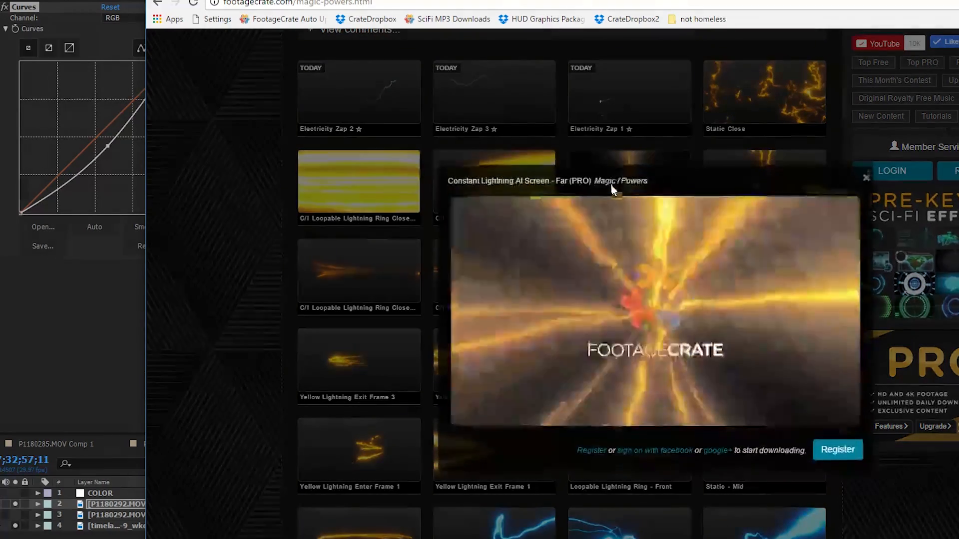
pyautogui.click(864, 177)
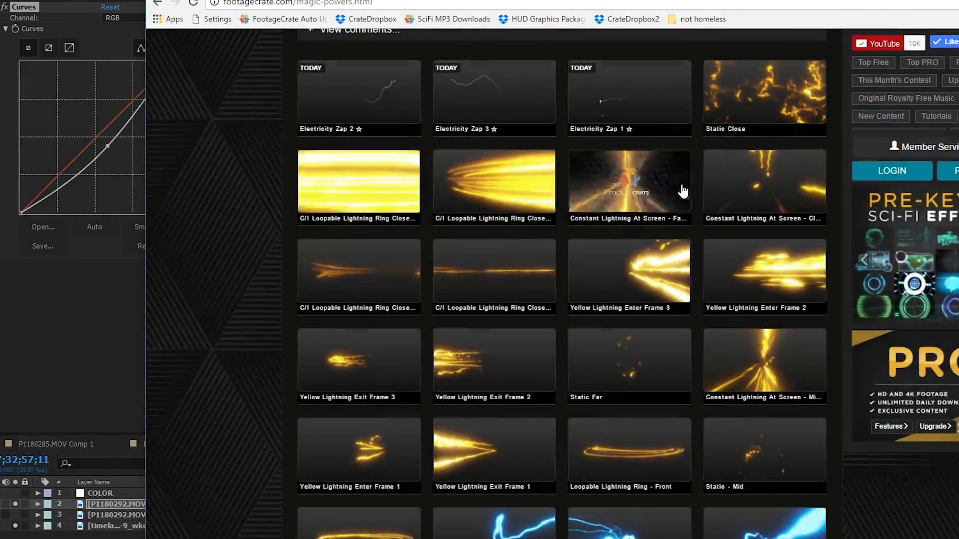
pyautogui.click(628, 187)
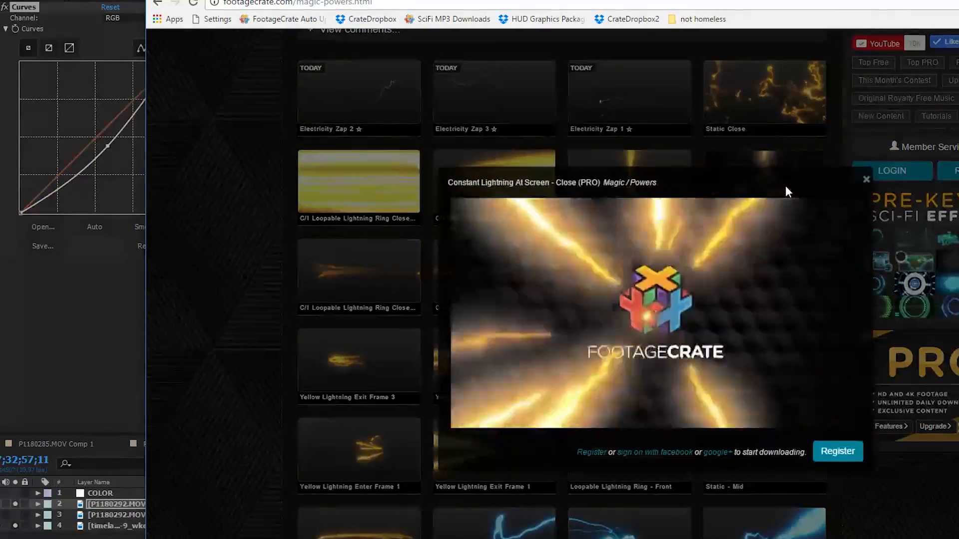
pyautogui.click(866, 178)
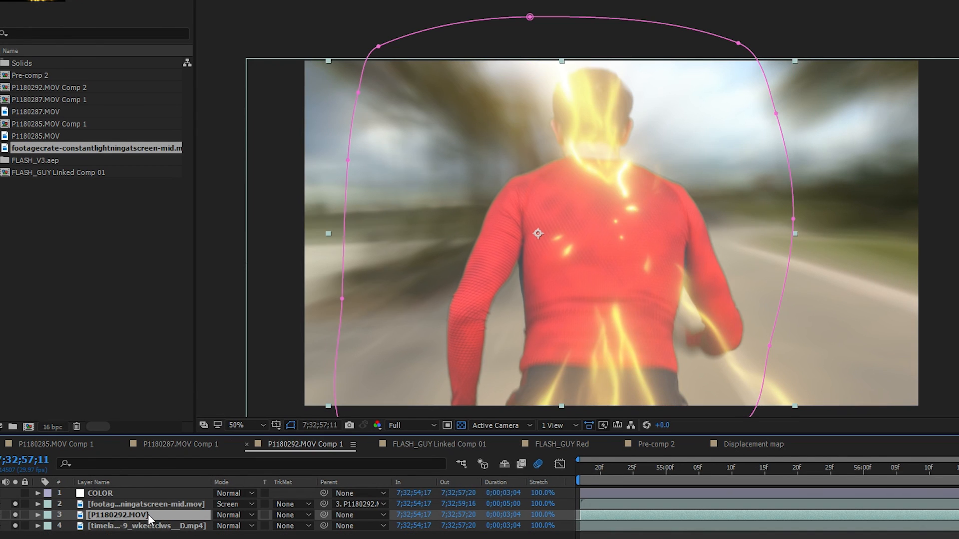
# Give the runner layer's Position a wiggle(10,50) expression for camera shake
pyautogui.click(37, 516)
pyautogui.write('wiggle(')
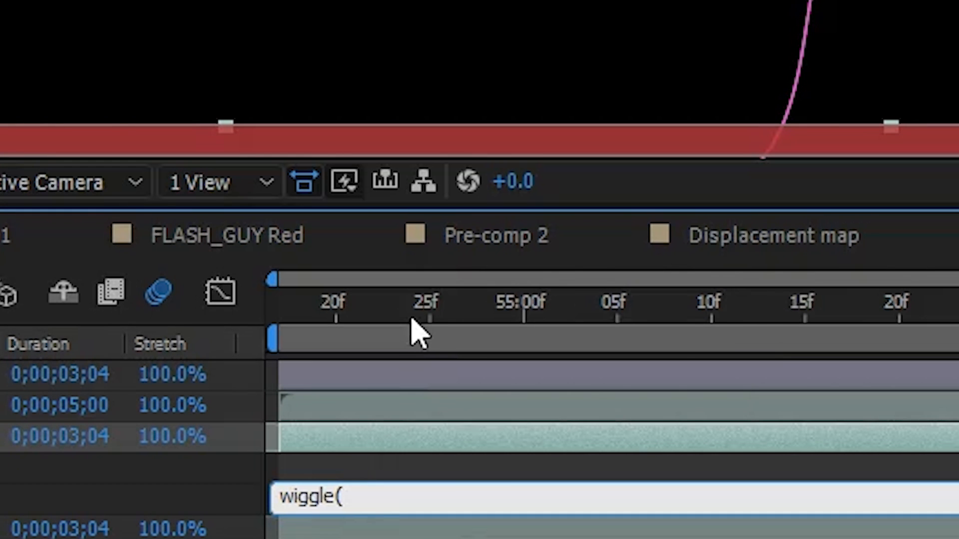
pyautogui.write('10,50)')
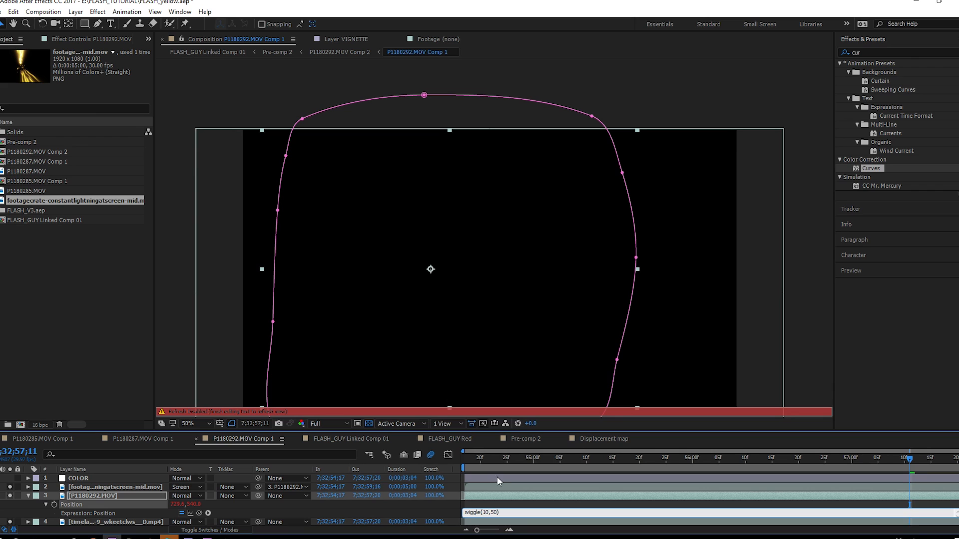
pyautogui.moveTo(544, 475)
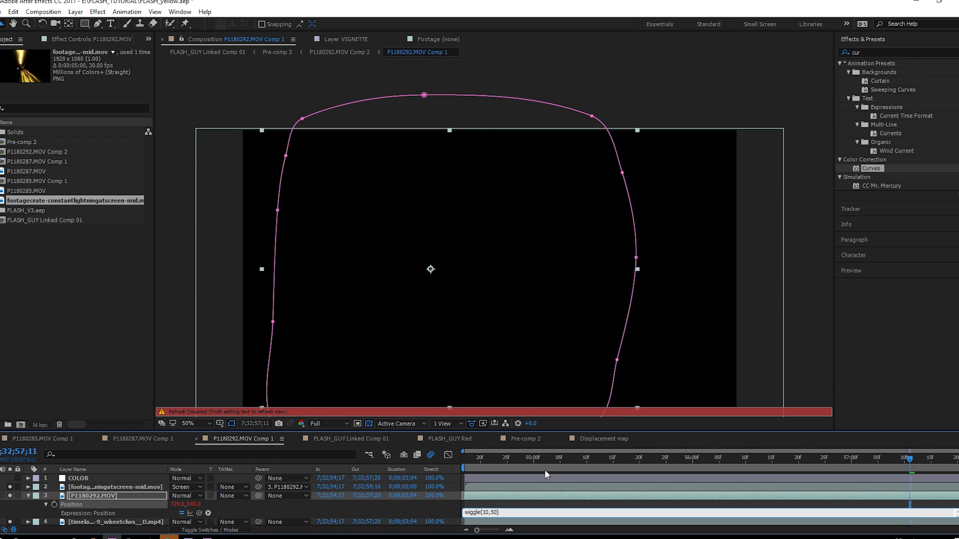